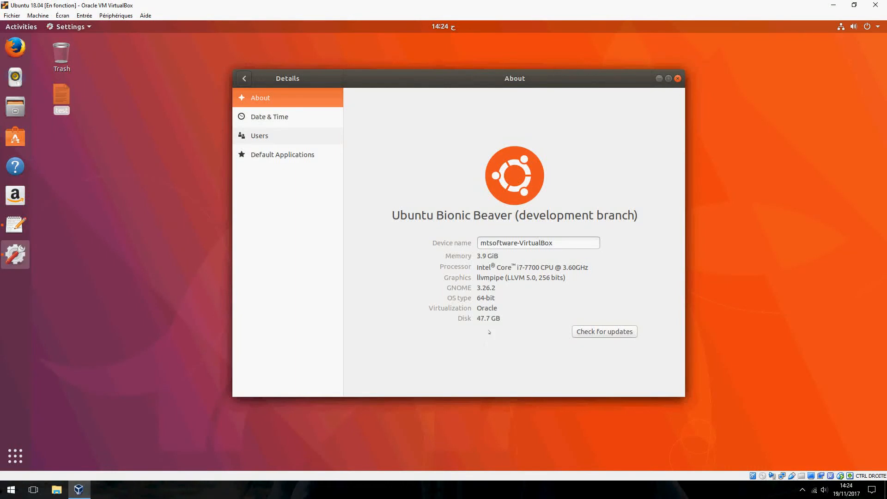
pyautogui.moveTo(489, 325)
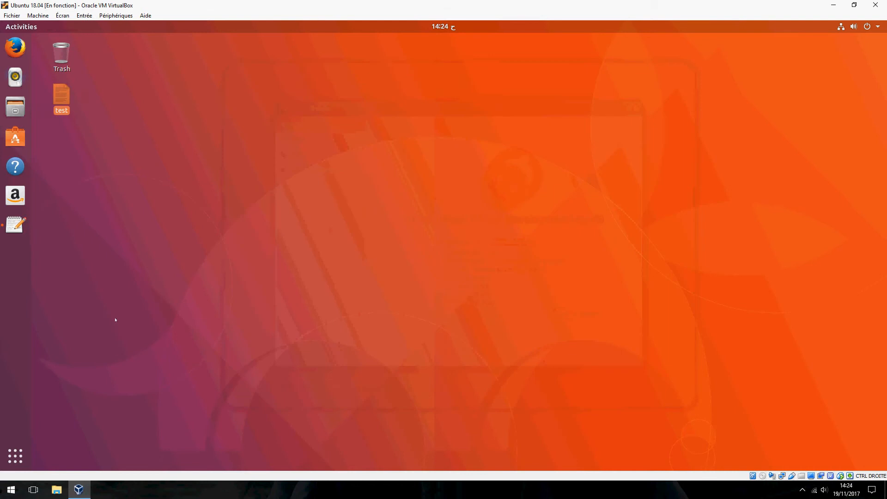
# Install apt-transport-https and run the dpkg check from the notes, then copy the Skype key curl line.
pyautogui.doubleClick(60, 96)
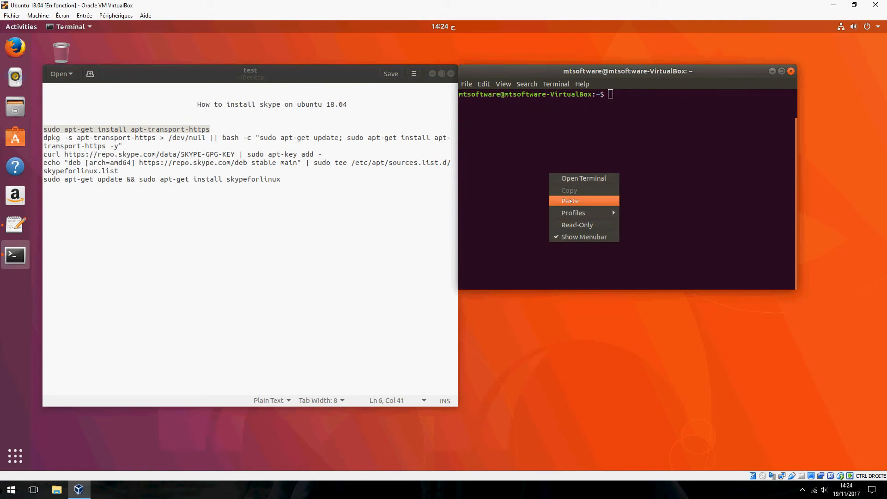
pyautogui.click(569, 201)
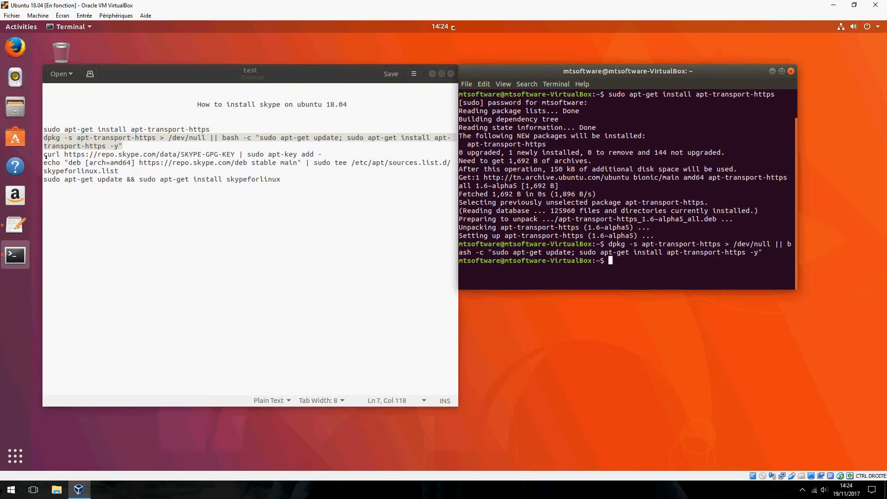
pyautogui.moveTo(45, 154); pyautogui.dragTo(416, 163)
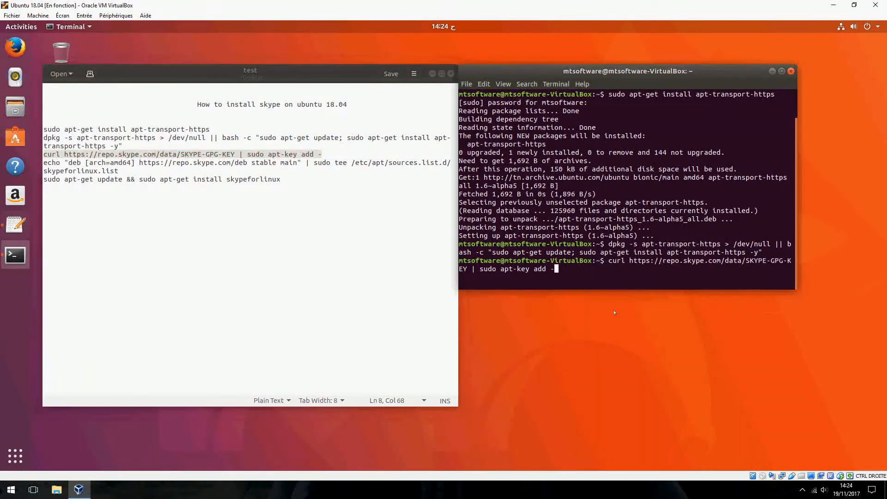
# Install curl with 'sudo apt install curl' after the key download fails, then re-enter the SKYPE-GPG-KEY curl command.
pyautogui.press('Return')
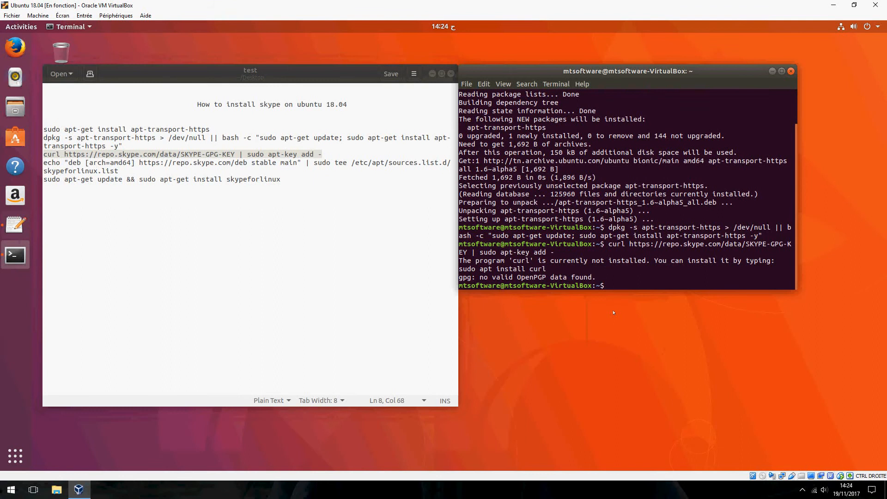
pyautogui.write('su')
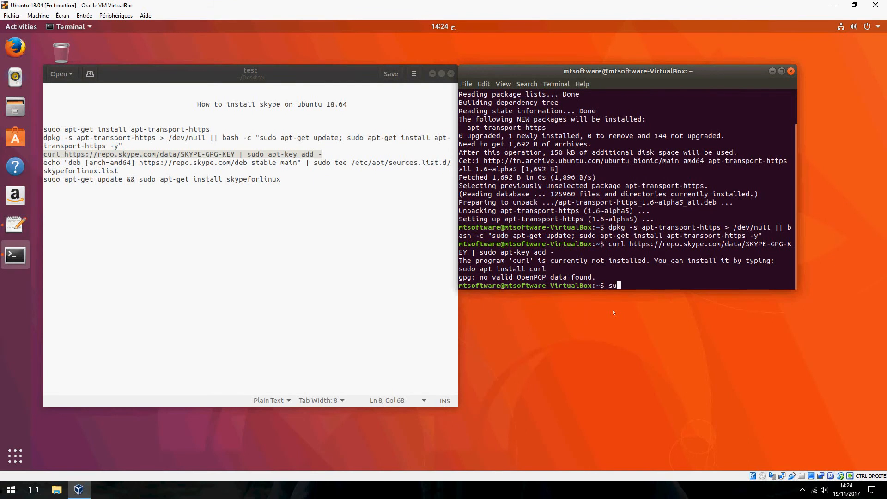
pyautogui.write('do')
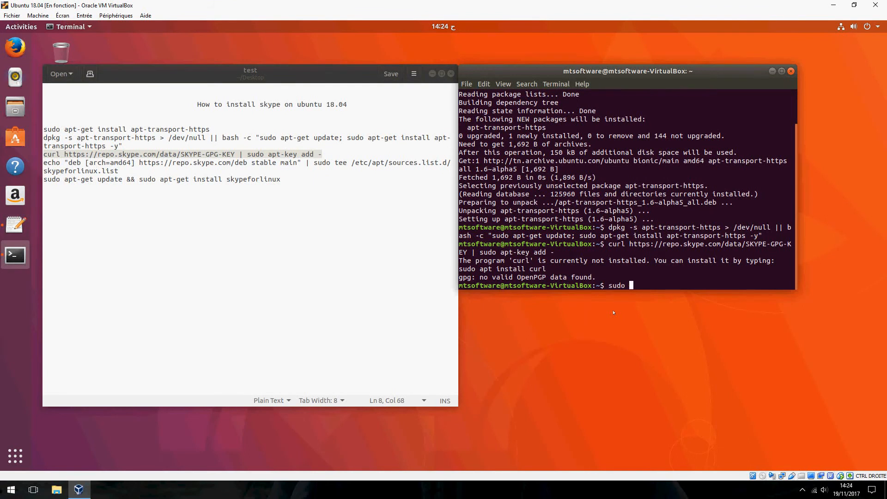
pyautogui.write('apt i')
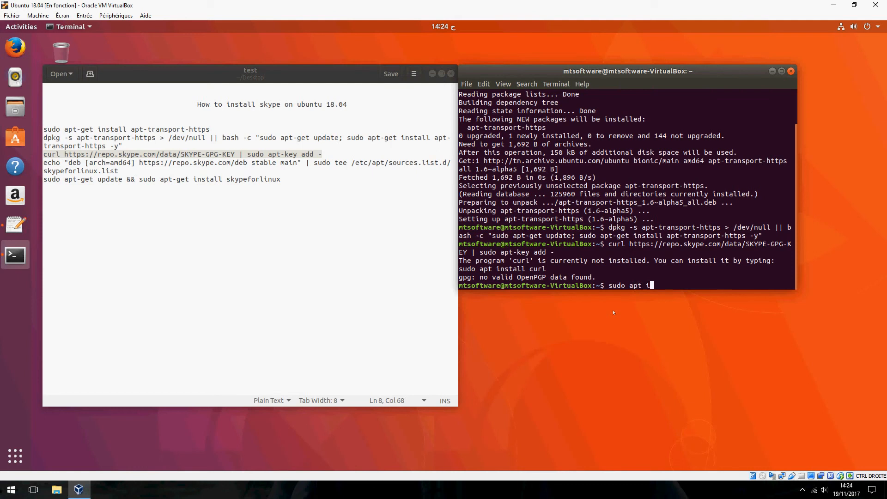
pyautogui.write('nstall')
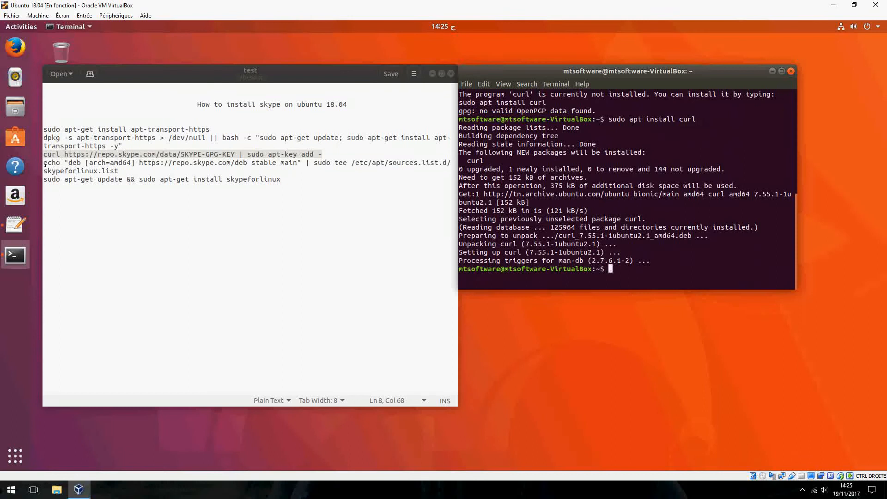
pyautogui.write('curl https://repo.skype.com/data/SKYPE-GPG-KEY | sudo apt-key add -')
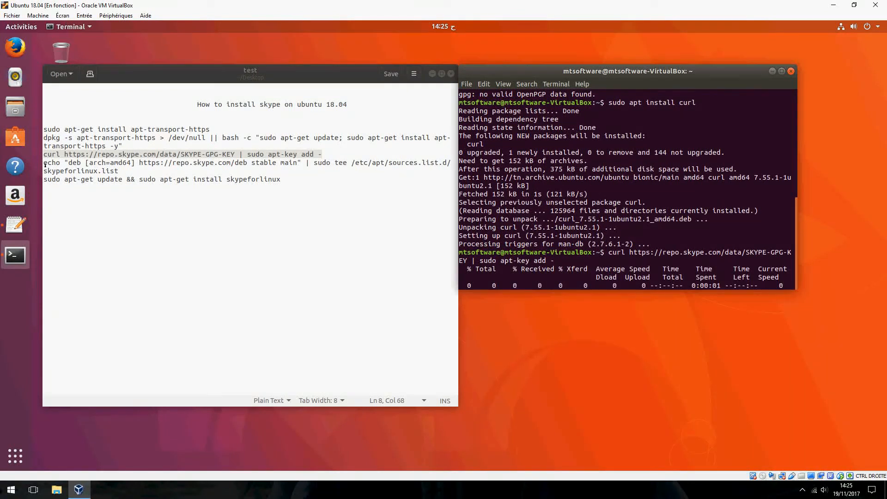
# Add the Skype GPG key and write the repository to /etc/apt/sources.list.d/skypeforlinux.list.
pyautogui.press('Return')
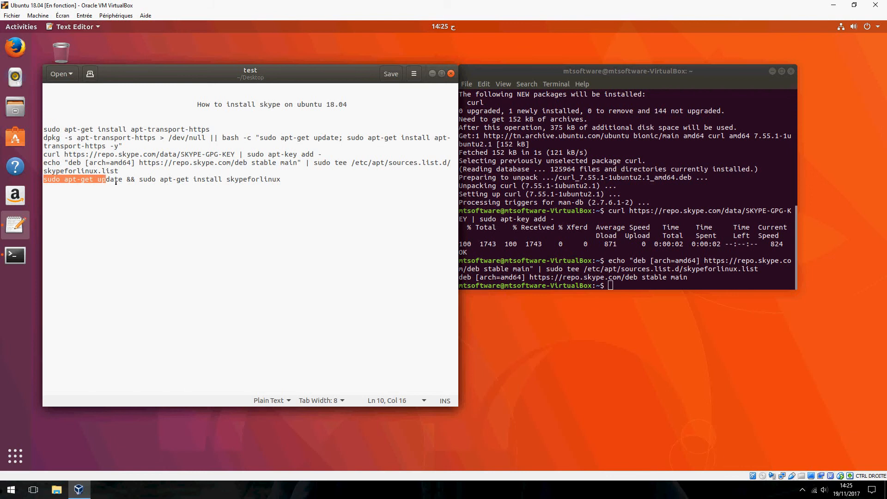
pyautogui.rightClick(161, 178)
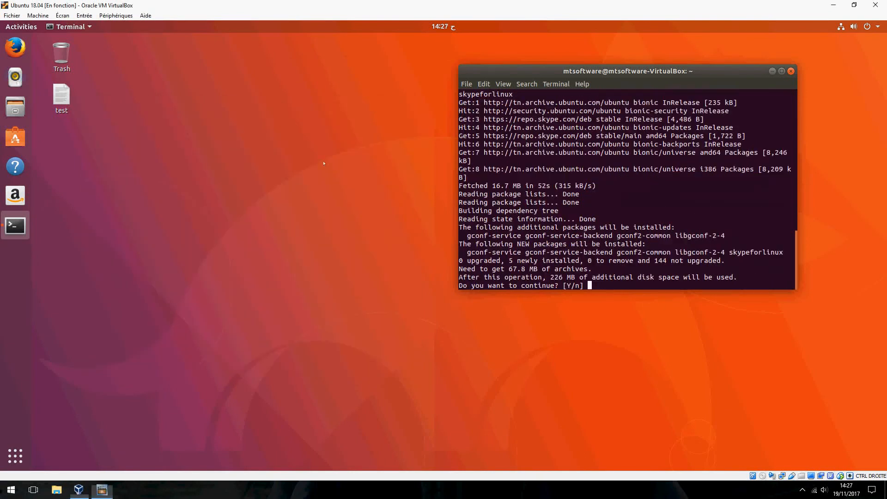
# Confirm with 'y' to install skypeforlinux after updating package lists.
pyautogui.write('y')
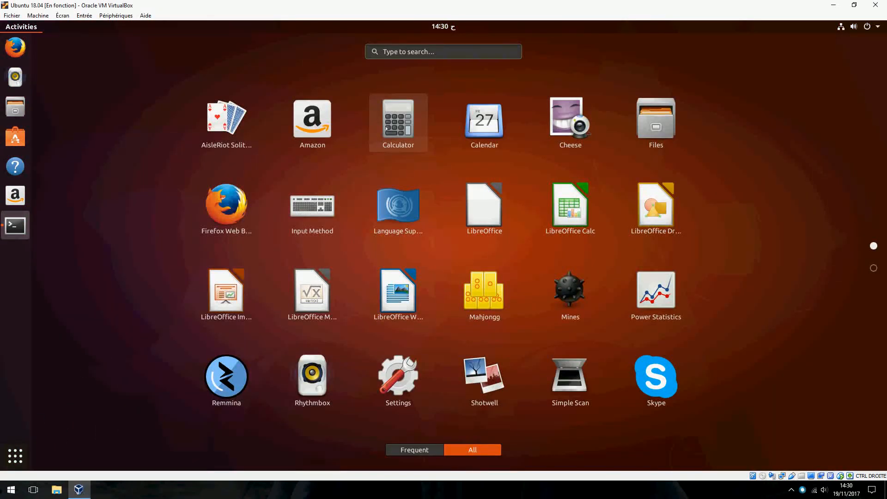
# Search 'sky' in Activities and launch Skype.
pyautogui.write('sky')
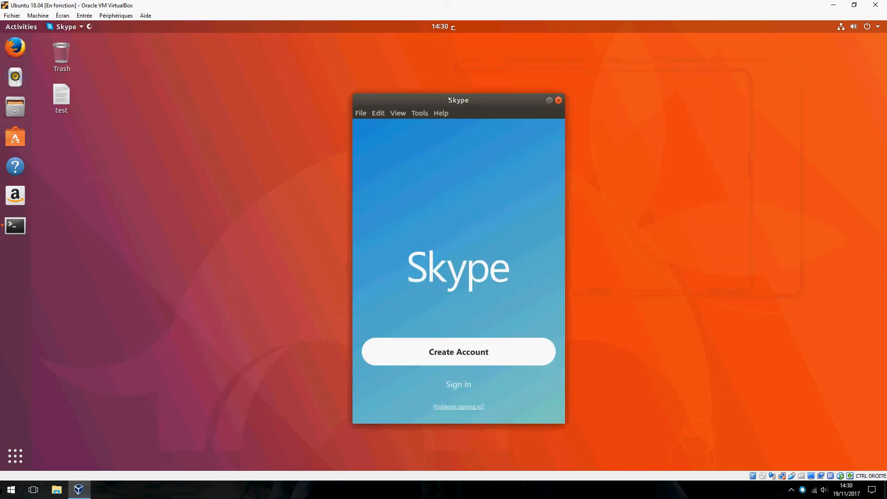
# Choose 'Sign In' on the Skype welcome window.
pyautogui.click(458, 384)
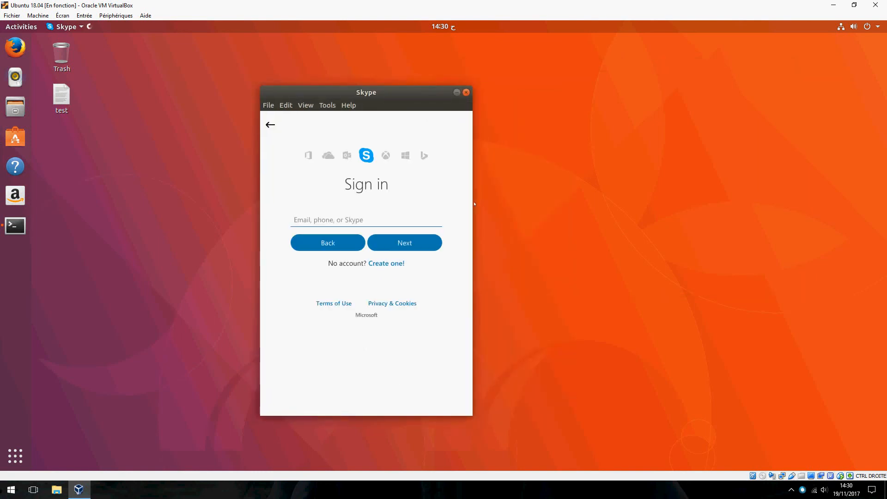
pyautogui.moveTo(518, 221)
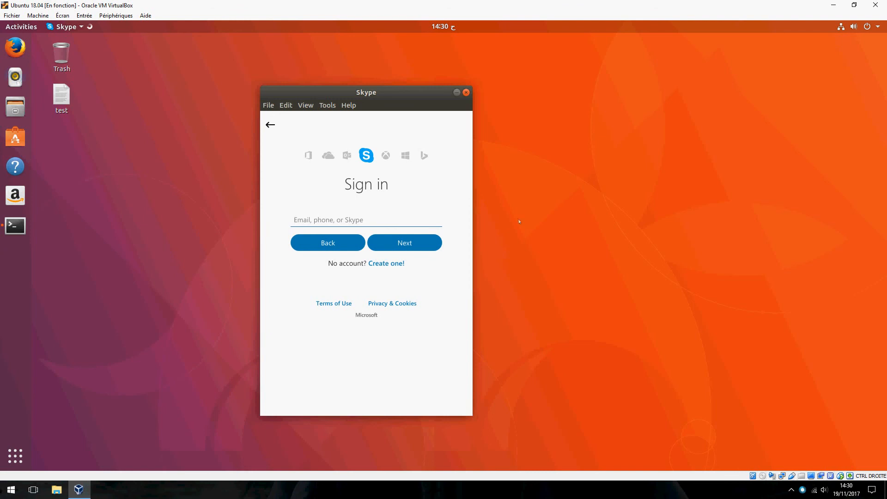